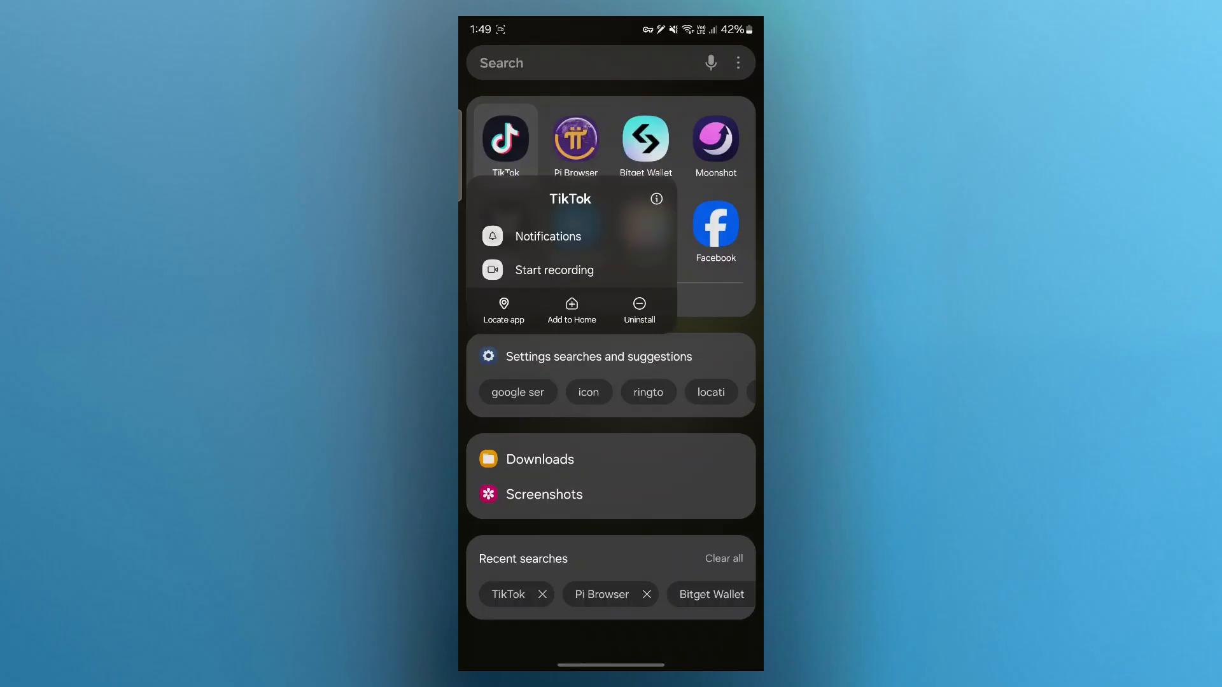
Clear TikTok's 73.98 MB cache from its App info storage page
{"action": "left_click", "coordinate": [656, 199]}
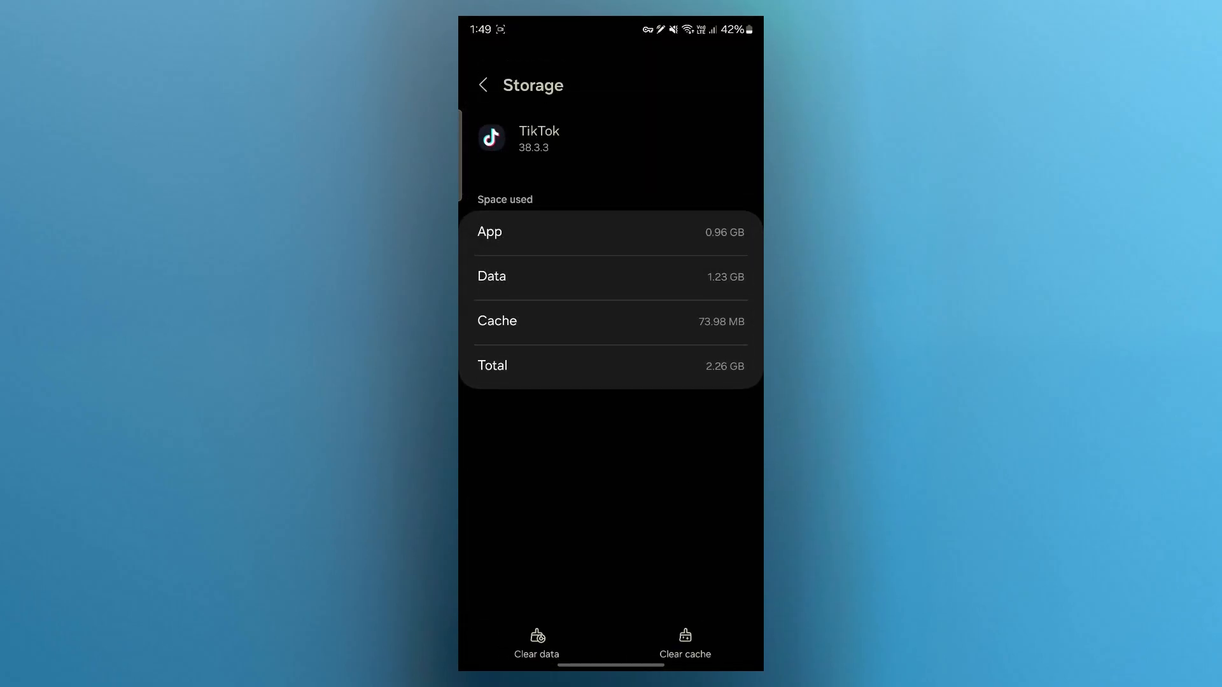
{"action": "left_click", "coordinate": [684, 638]}
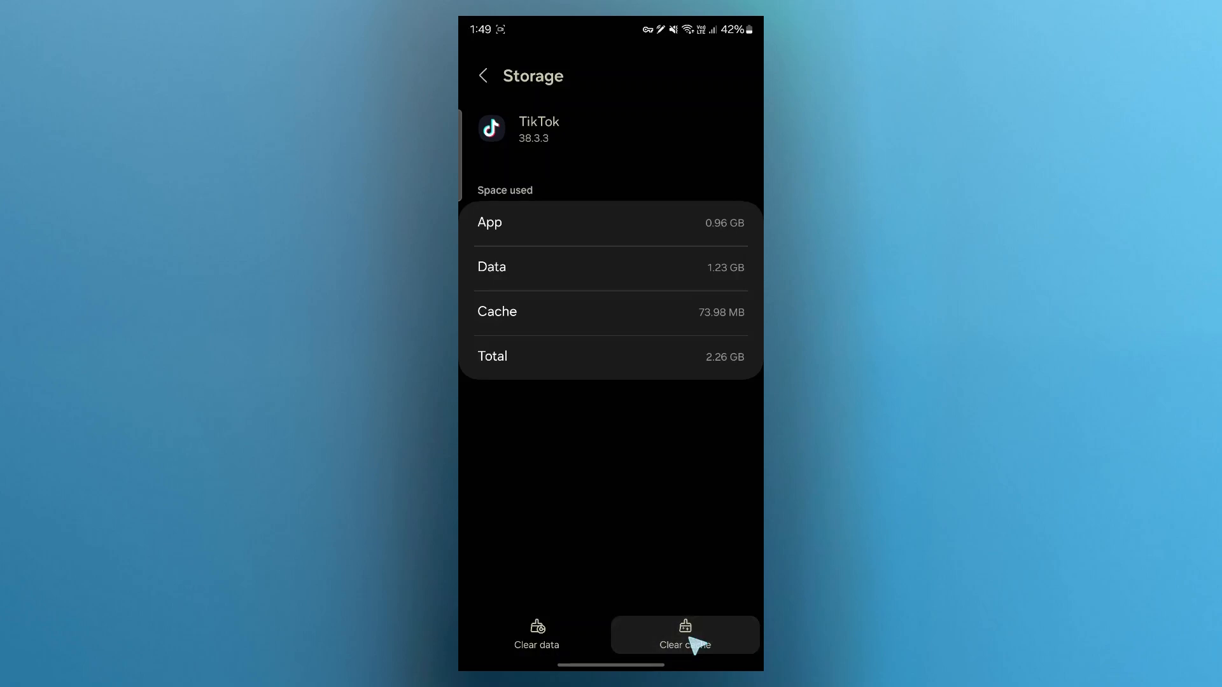
{"action": "left_click", "coordinate": [685, 634]}
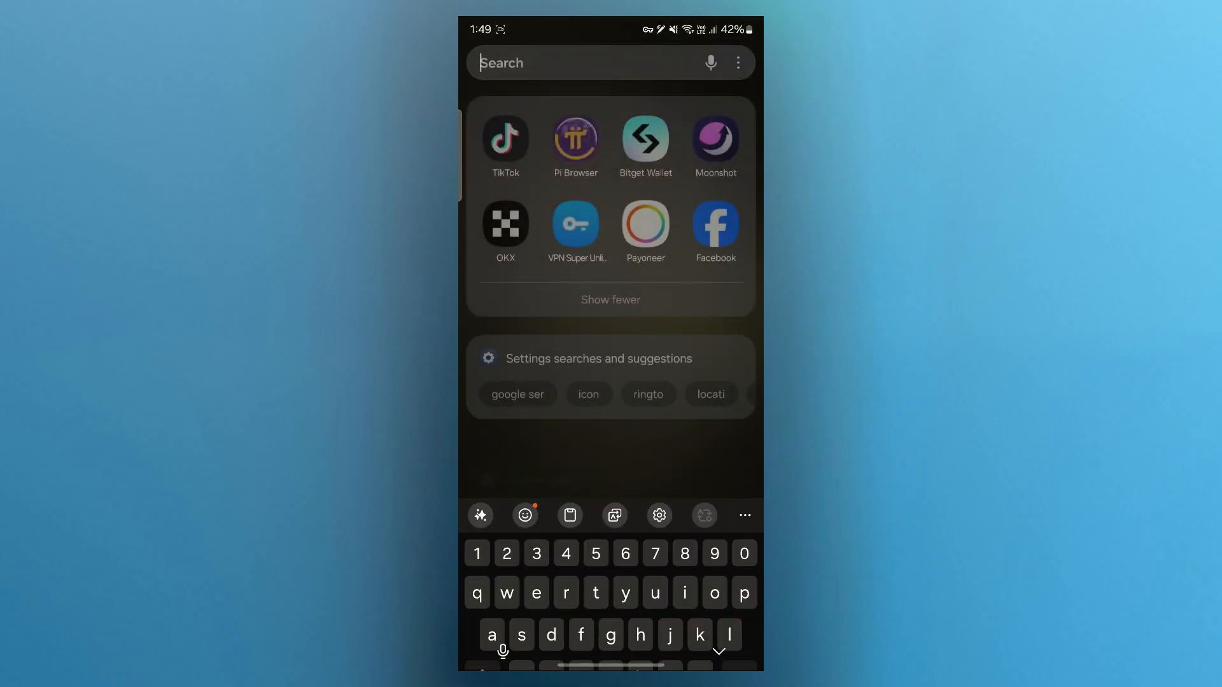
Find Instagram in app search and clear its 700 MB cache
{"action": "type", "text": "in"}
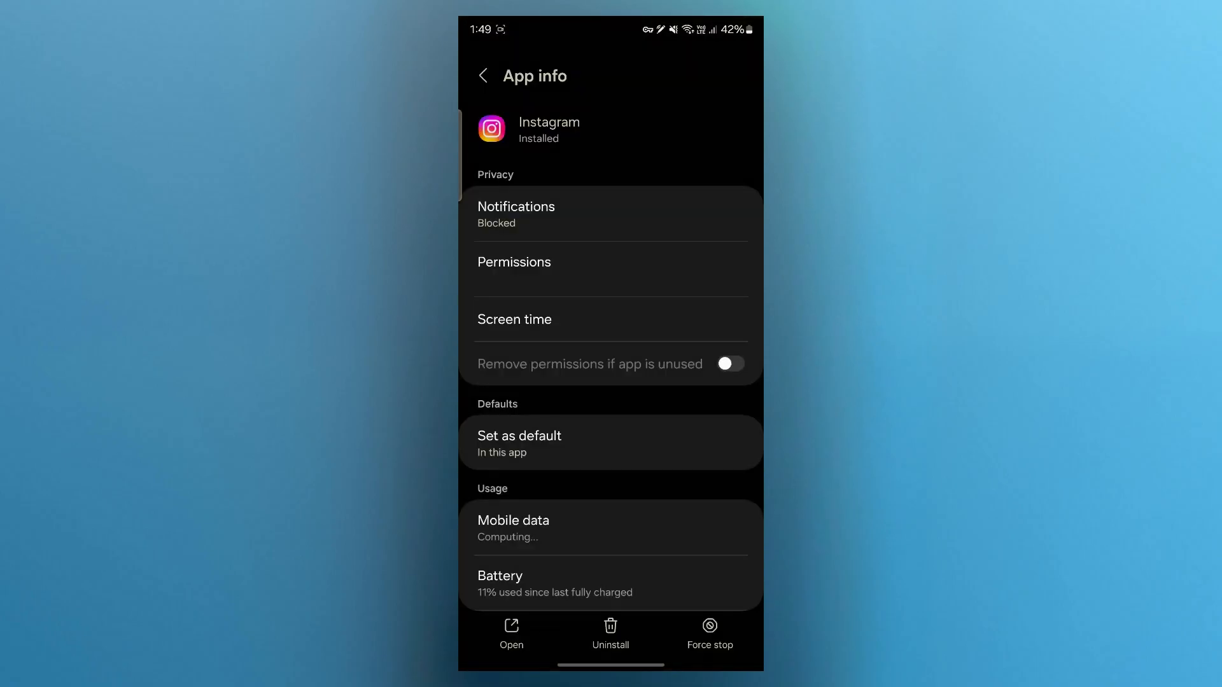
{"action": "scroll", "scroll_direction": "down", "scroll_amount": 3}
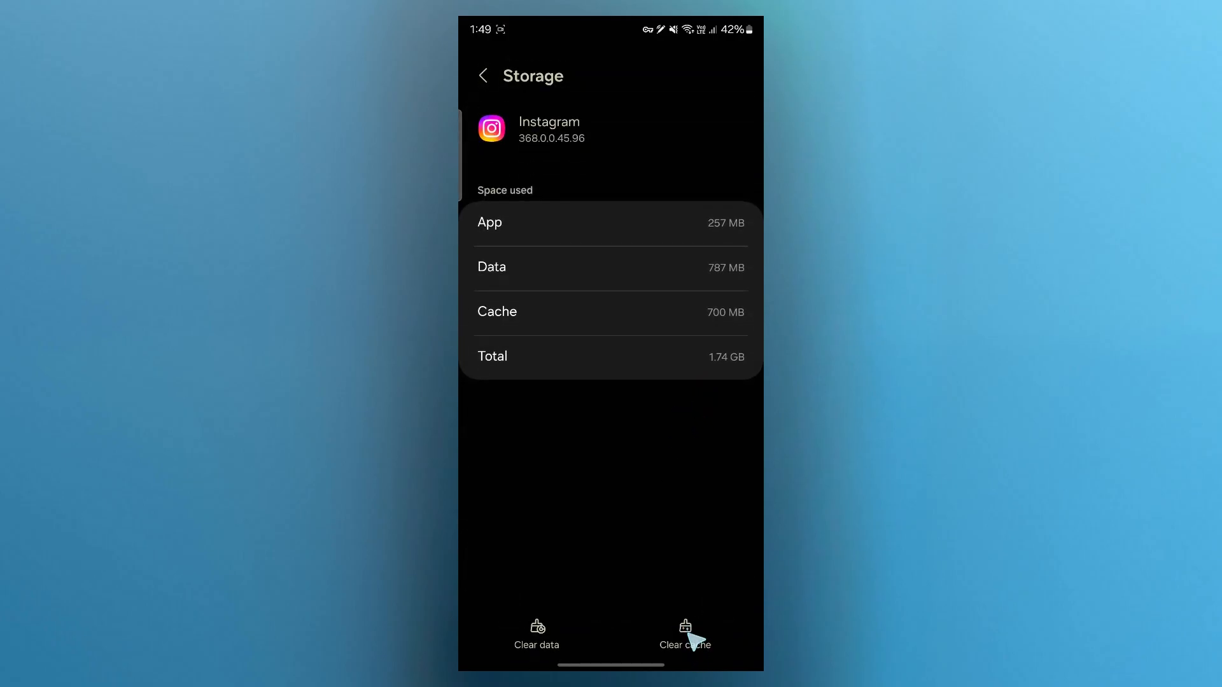
{"action": "left_click", "coordinate": [684, 635]}
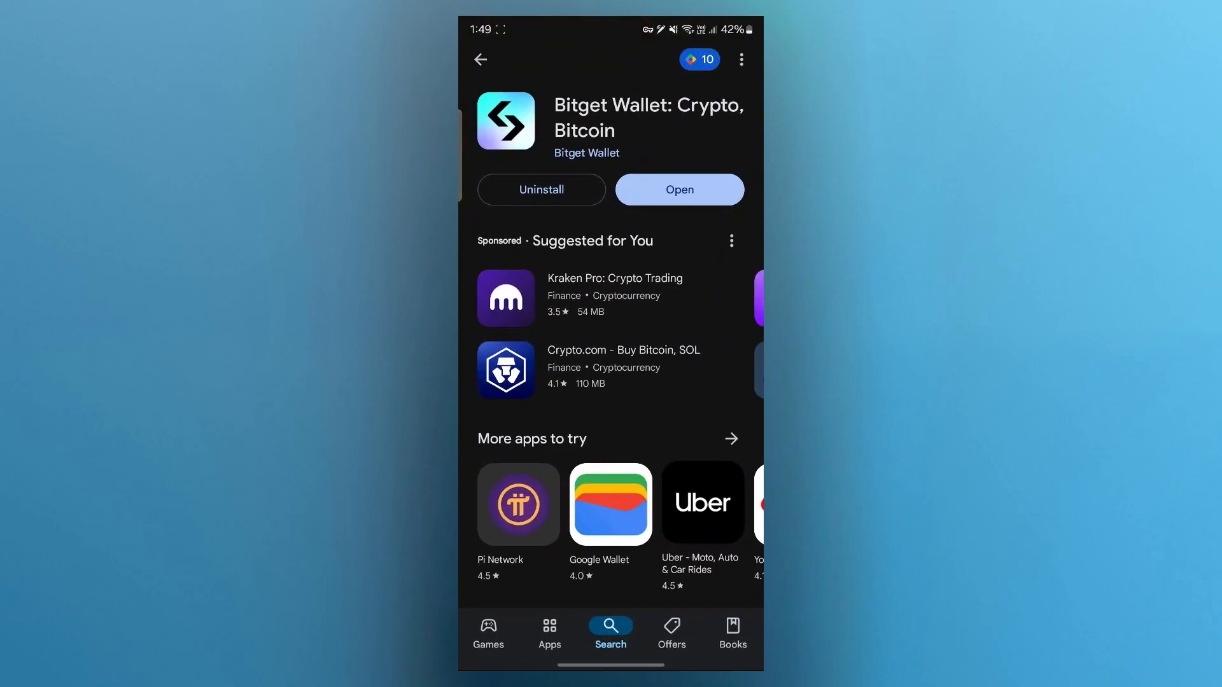
Search 'tiktok' in the Play Store and open its listing
{"action": "type", "text": "tikto"}
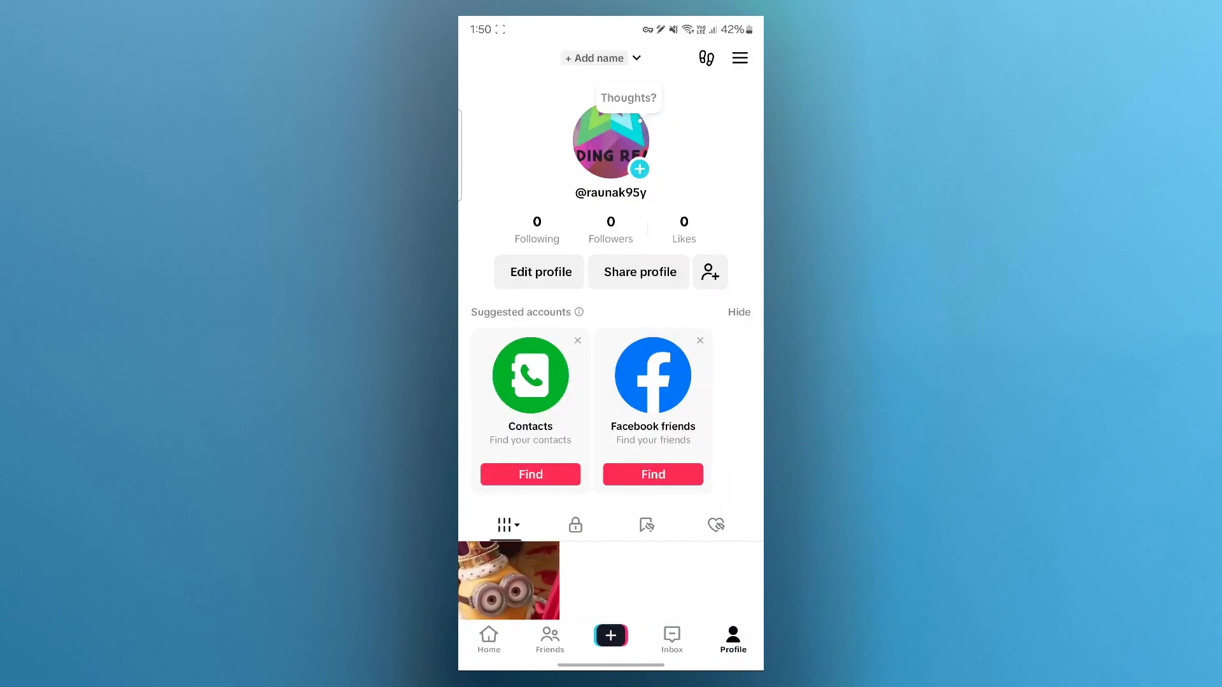
Open Settings and privacy from the TikTok profile menu, heading to Report a problem
{"action": "left_click", "coordinate": [738, 58]}
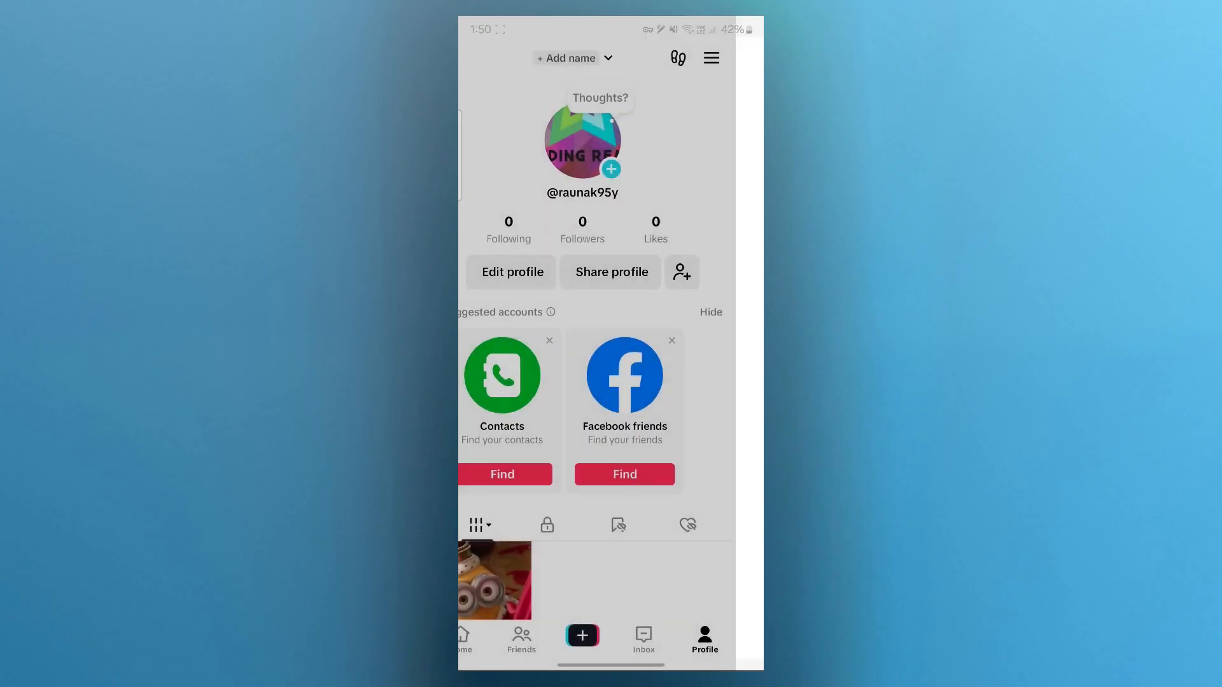
{"action": "left_click", "coordinate": [709, 58]}
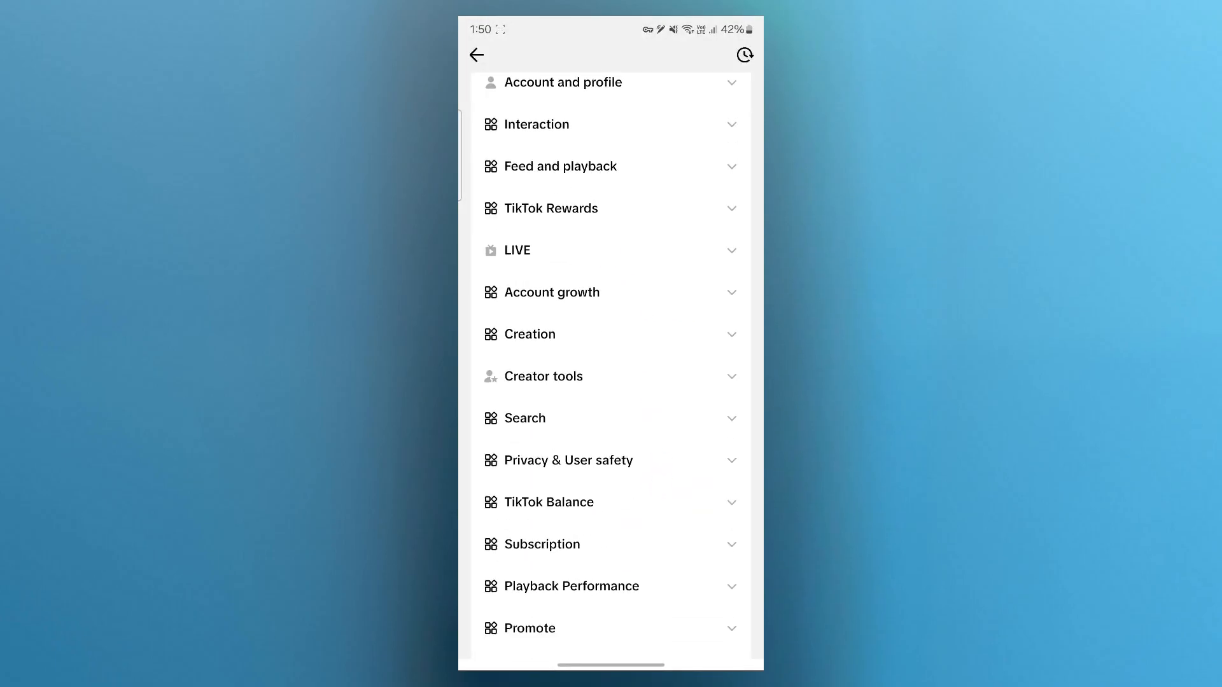
Search 'Instagram' in Report a problem and open 'Unable to link Instagram accounts'
{"action": "left_click", "coordinate": [744, 55]}
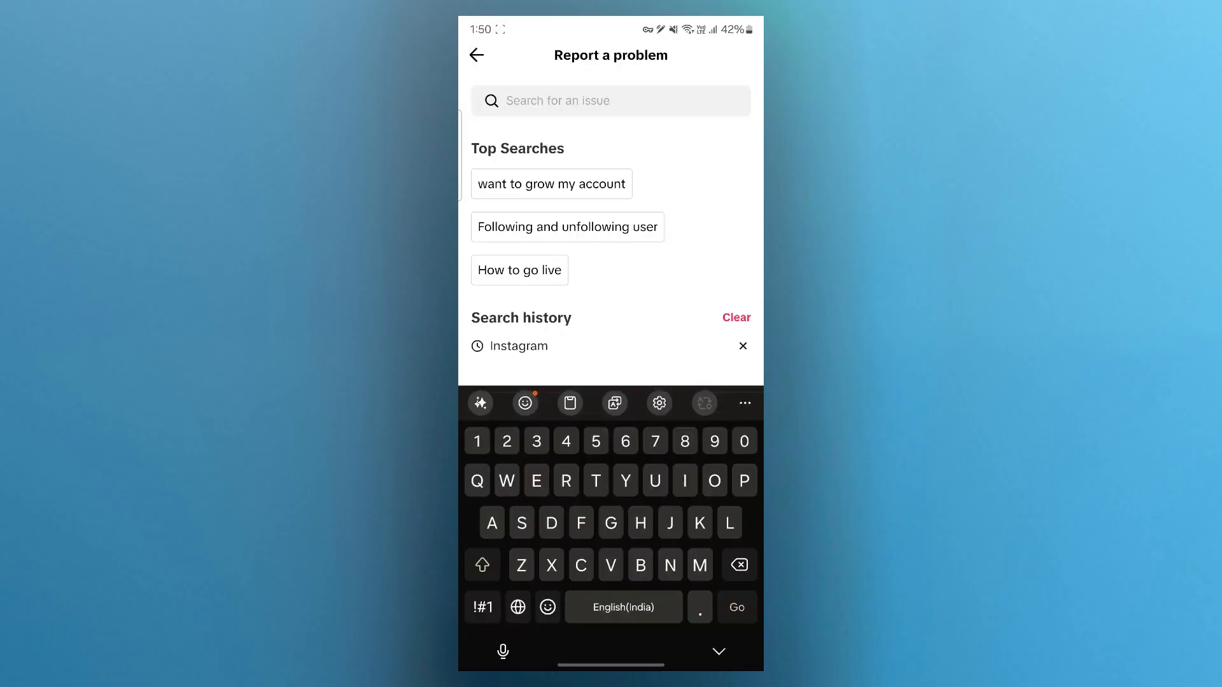
{"action": "left_click", "coordinate": [518, 347]}
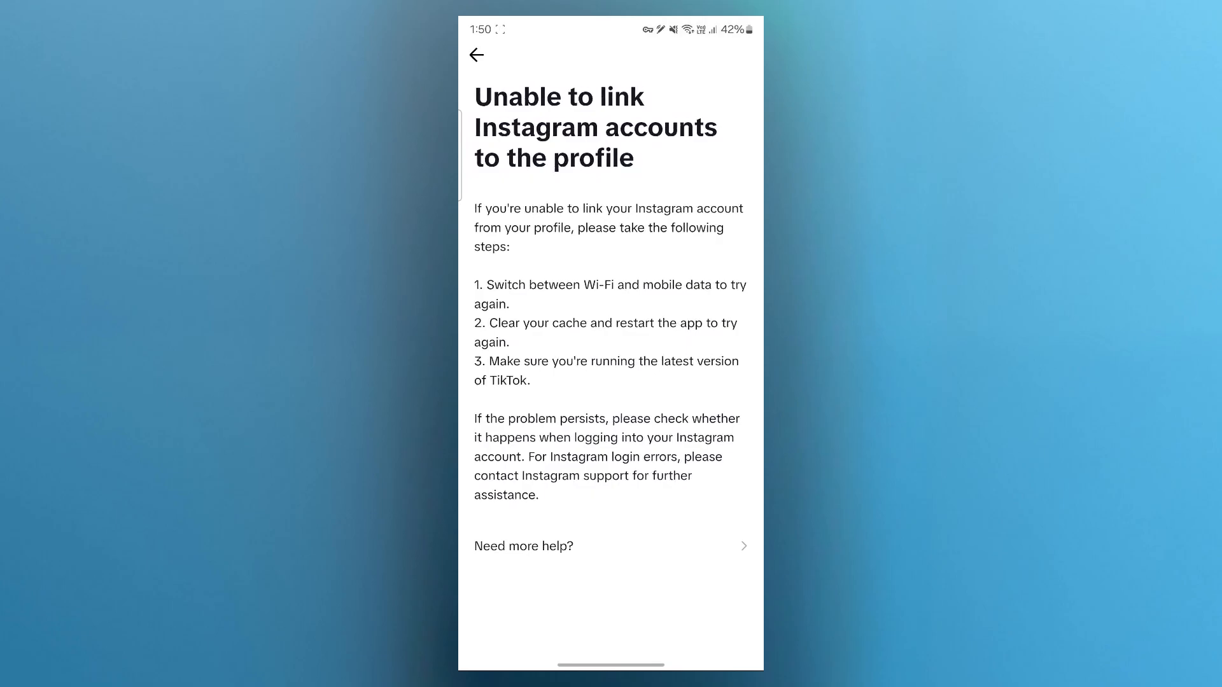
{"action": "left_click", "coordinate": [476, 55]}
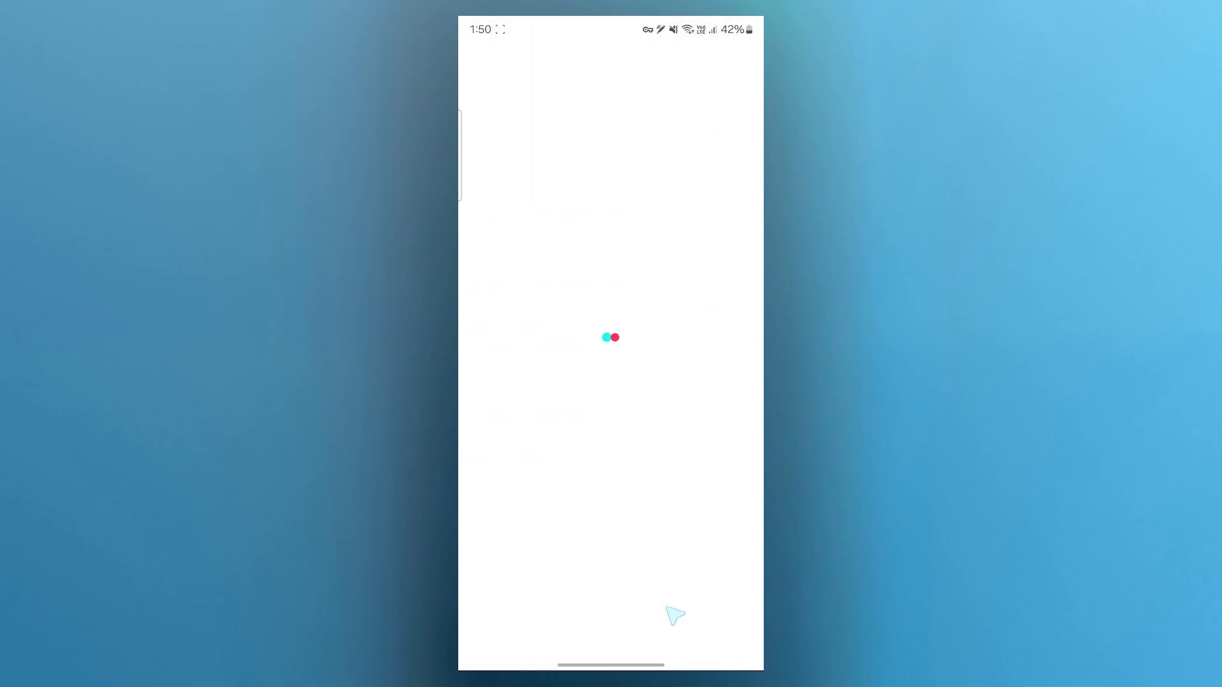